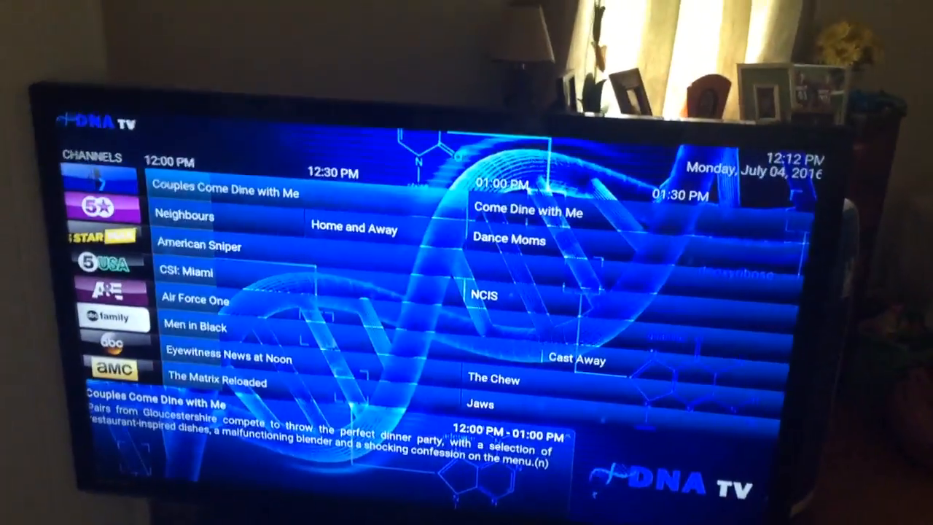
Move down the TV guide to show Men in Black's details, airing 11:00 AM–01:15 PM.
{"action": "key", "text": "Down"}
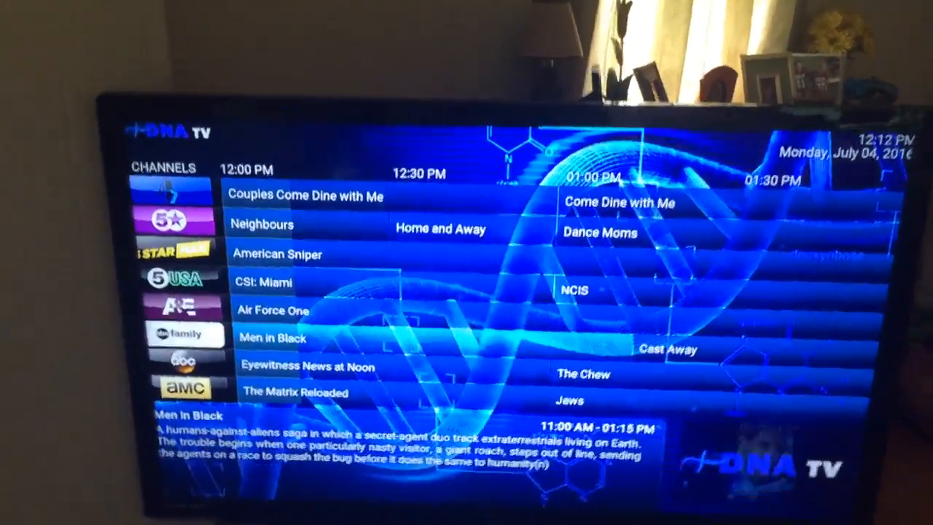
{"action": "key", "text": "Down"}
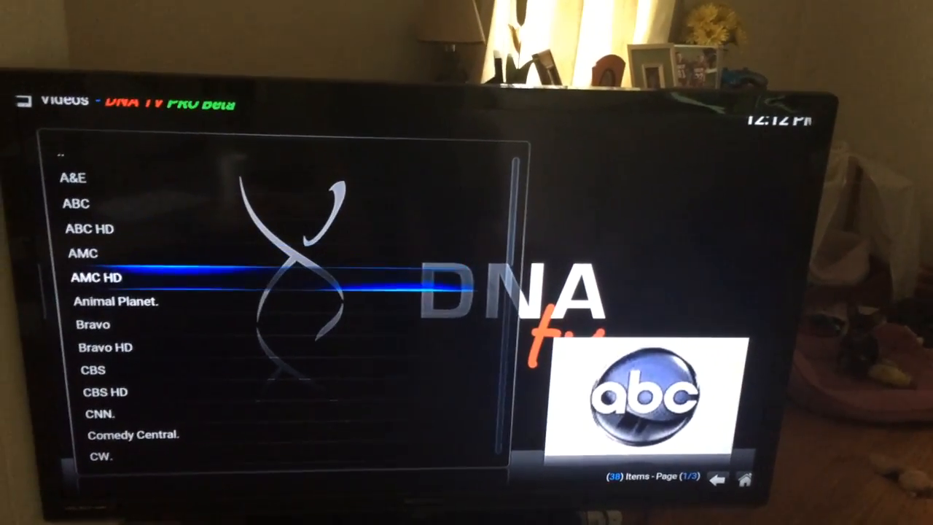
Scroll the USA channel list down past Nat Geo until HGTV's logo appears.
{"action": "scroll", "scroll_direction": "down", "scroll_amount": 3}
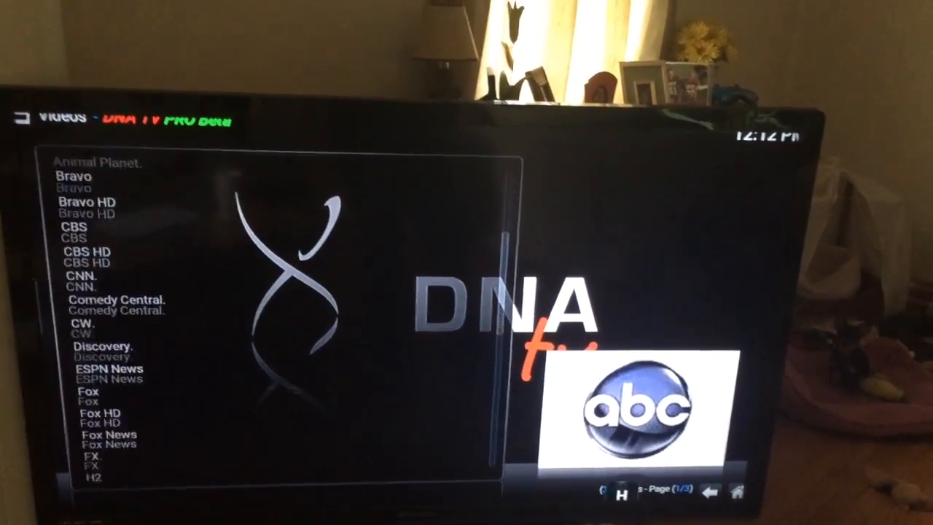
{"action": "scroll", "scroll_direction": "down", "scroll_amount": 3}
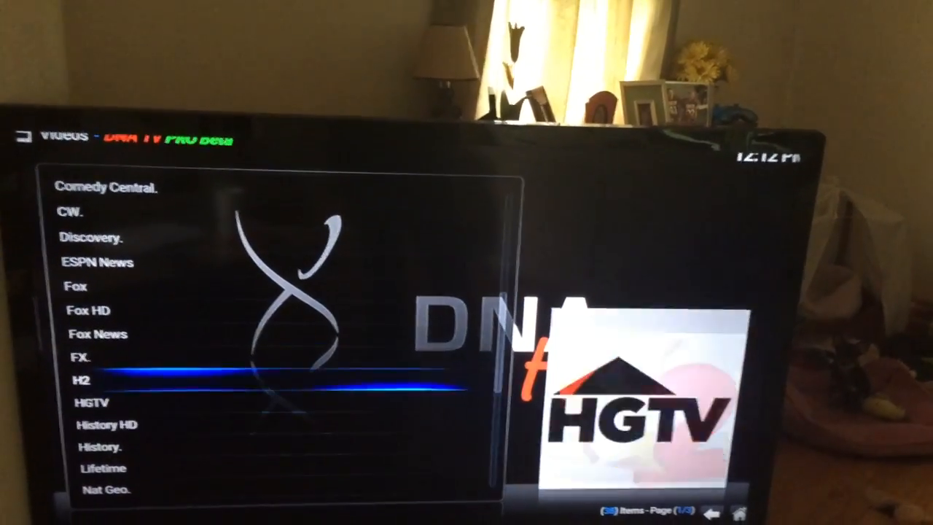